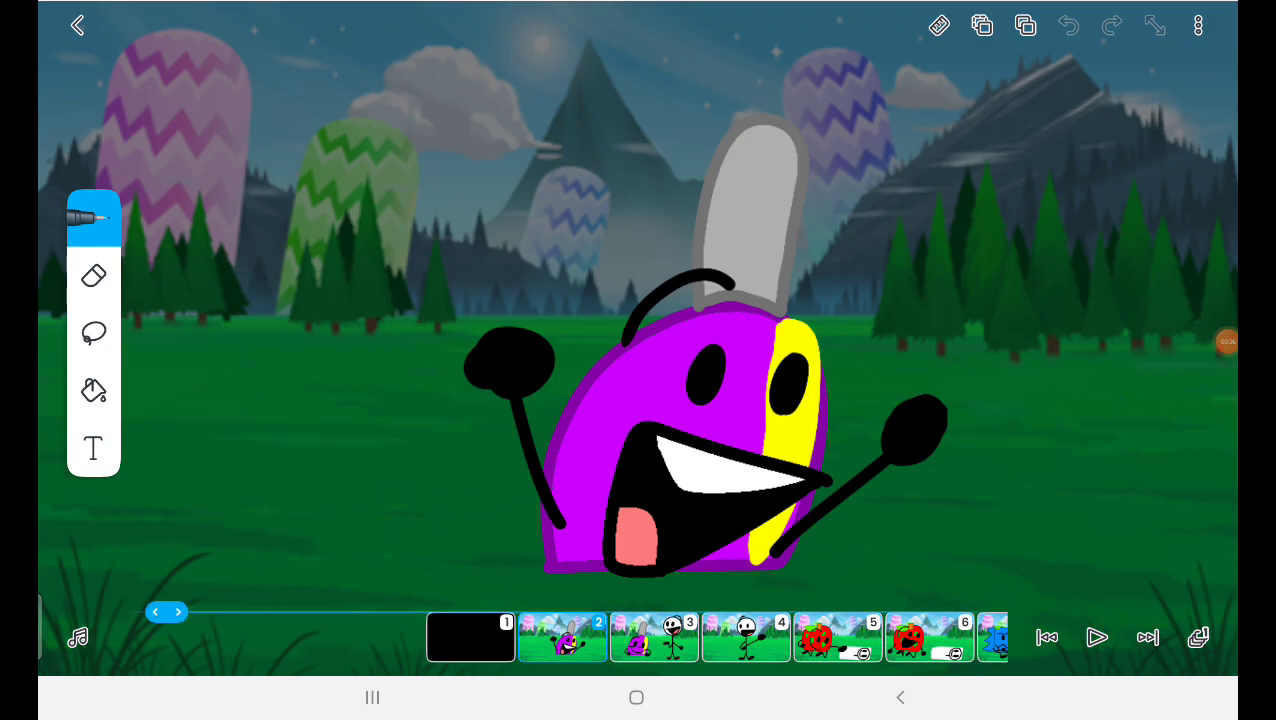
# - Switch from frame 56 to frame 57, showing the pink character with green splotches and crossed arms
pyautogui.click(1197, 25)
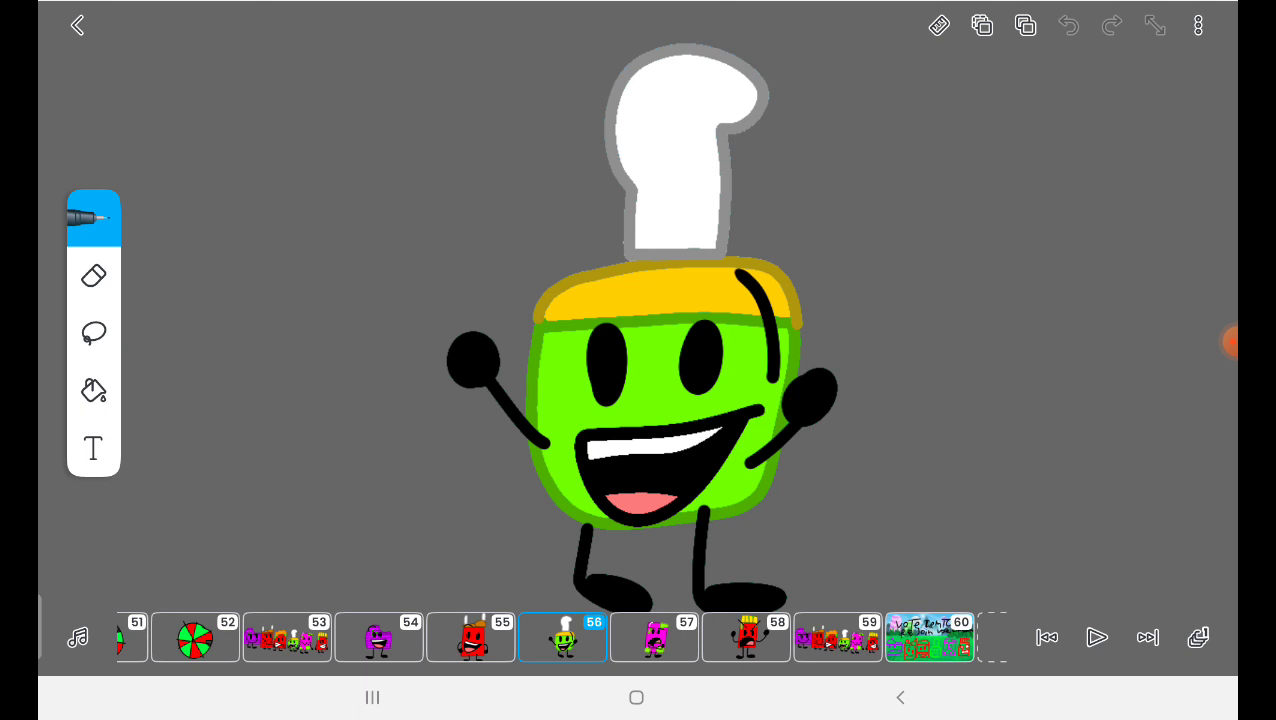
pyautogui.click(562, 637)
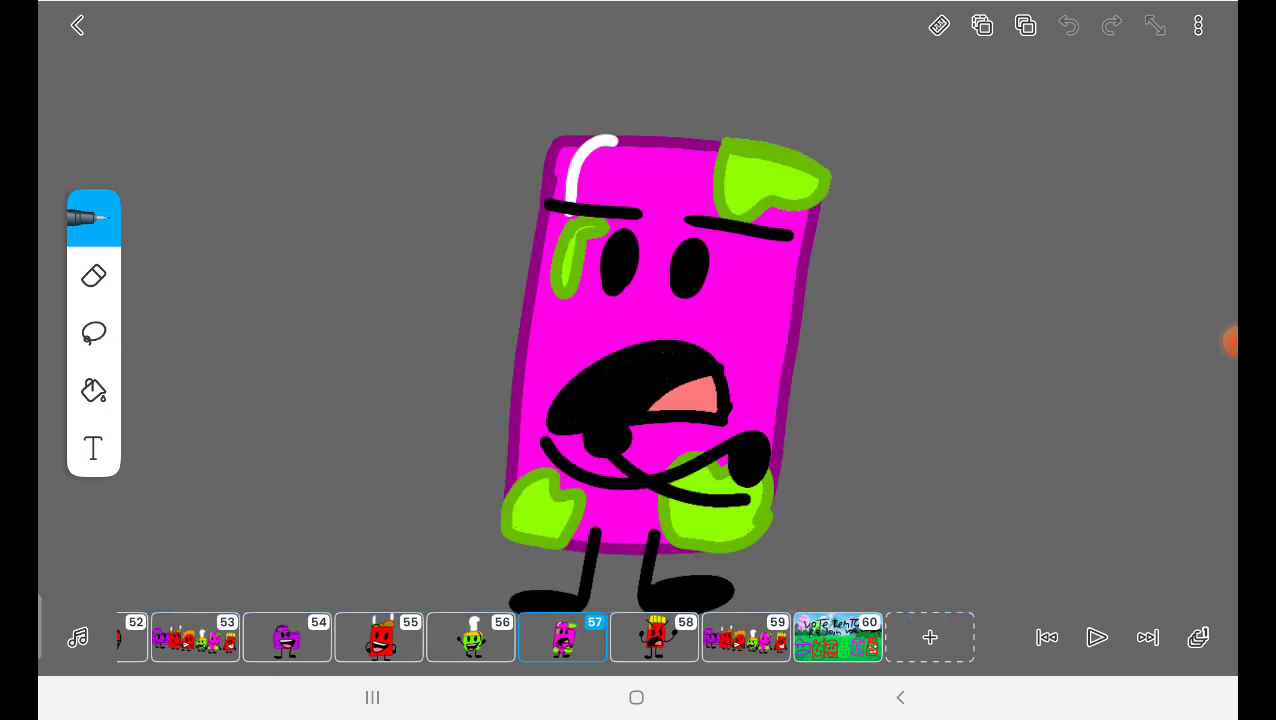